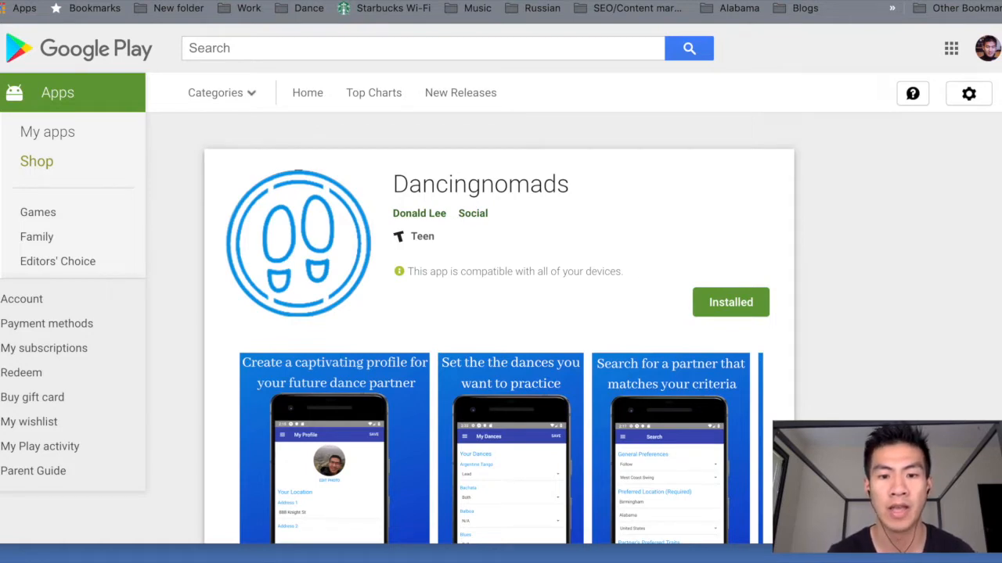
Step: Browse the Dancingnomads Play Store screenshots via the carousel, then land on Expo's Installation page
scroll("down", 3)
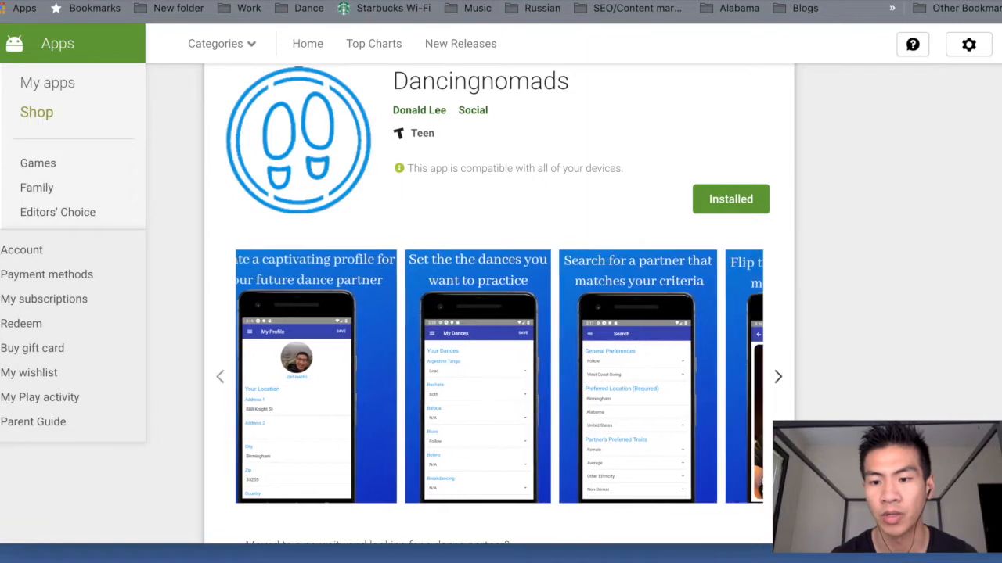
left_click(776, 376)
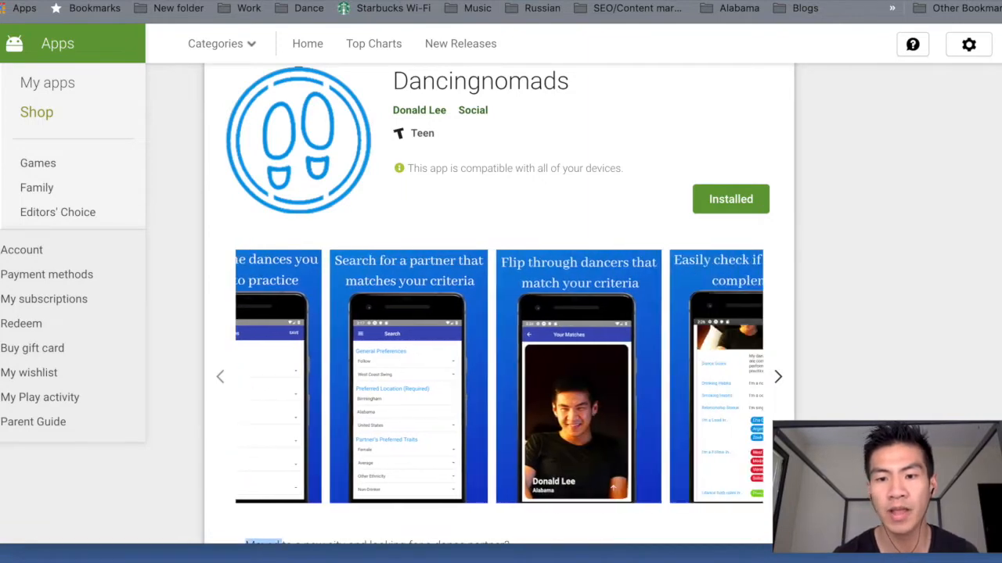
left_click(776, 375)
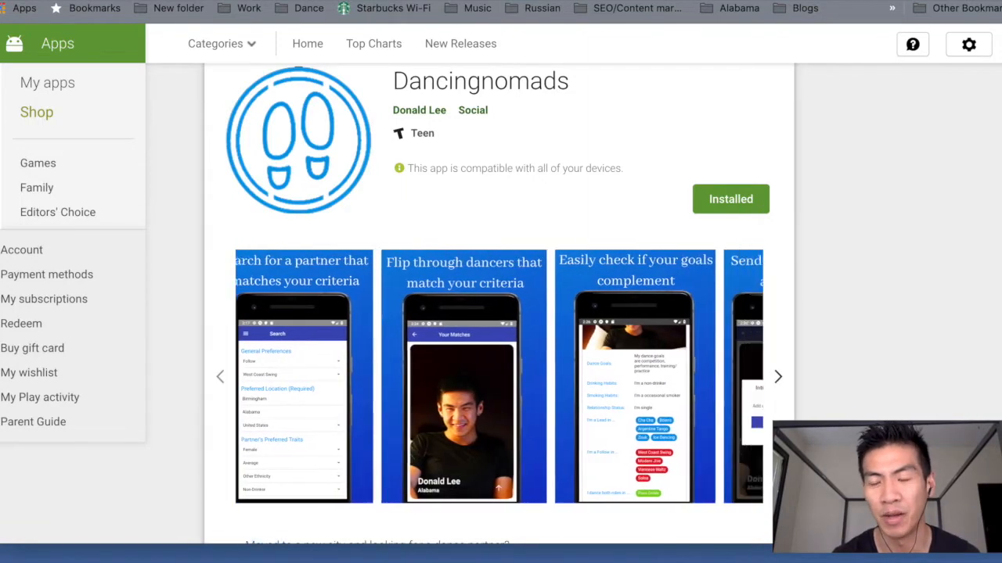
left_click(776, 376)
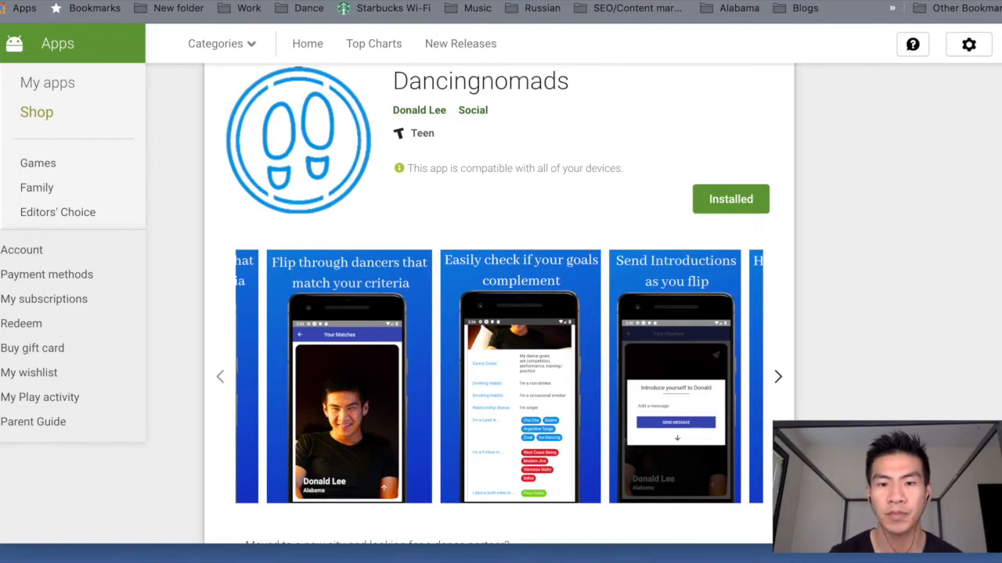
scroll("down", 3)
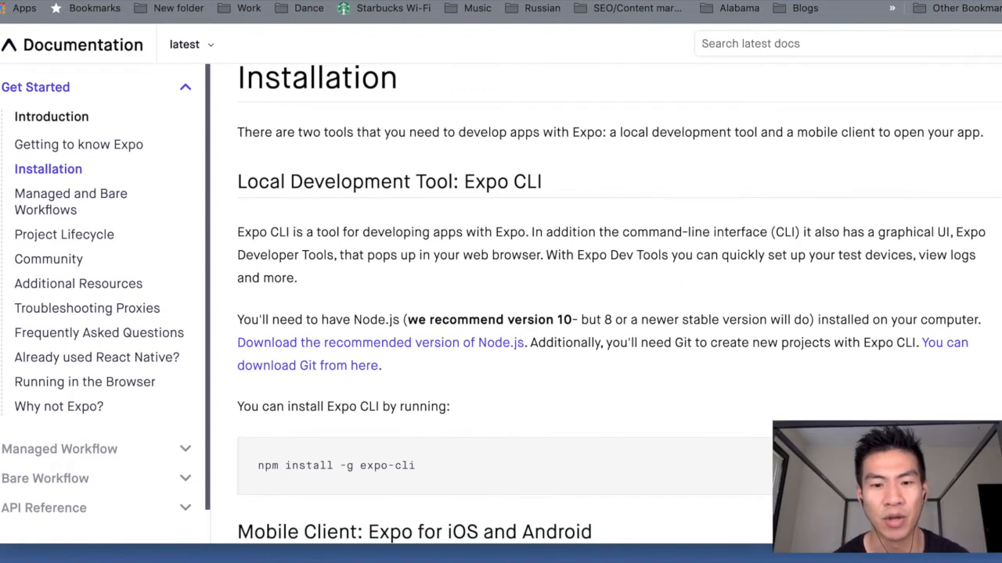
Step: Read through Expo's Installation and Up and Running guides before moving to the terminal
scroll("down", 3)
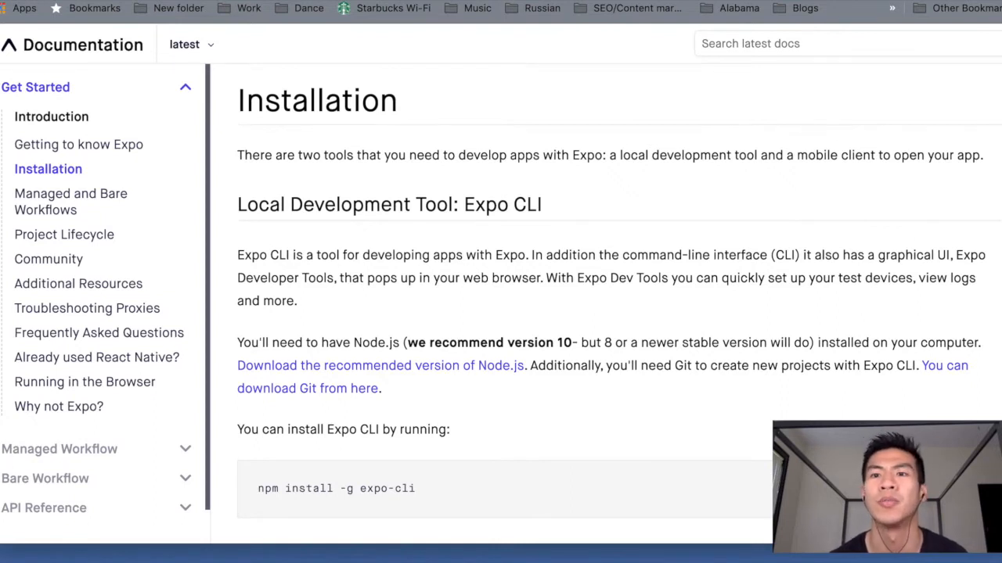
scroll("down", 3)
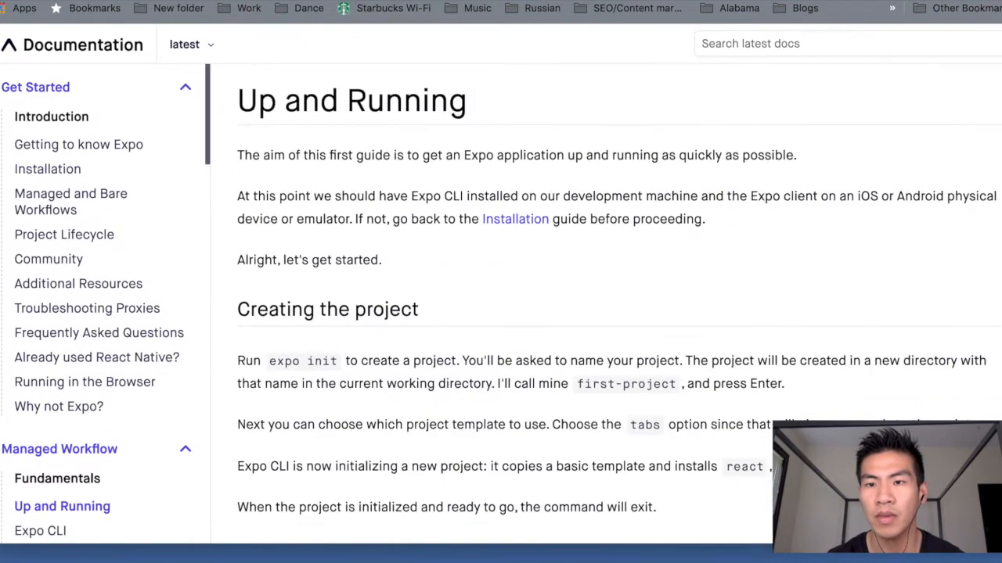
left_click(47, 169)
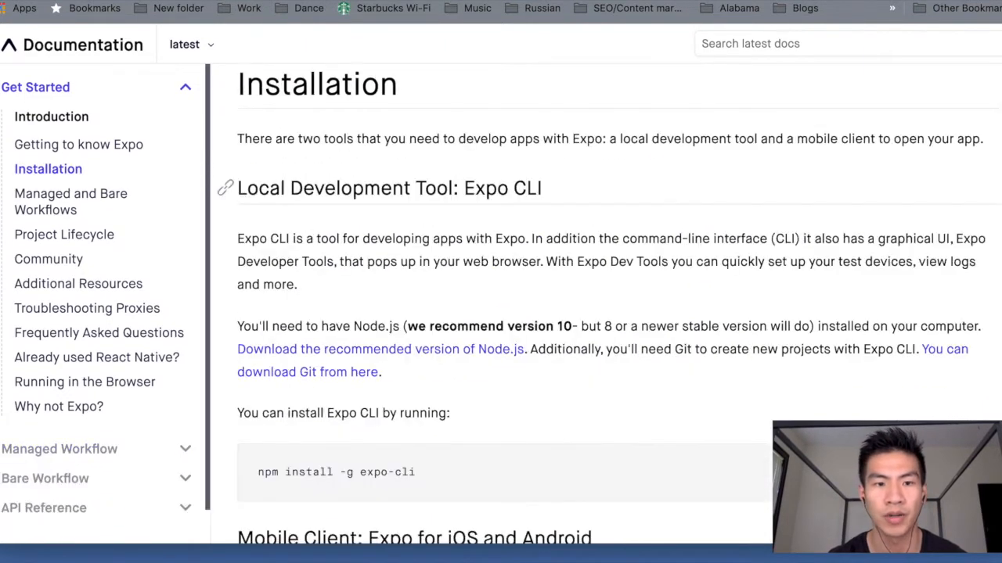
scroll("down", 3)
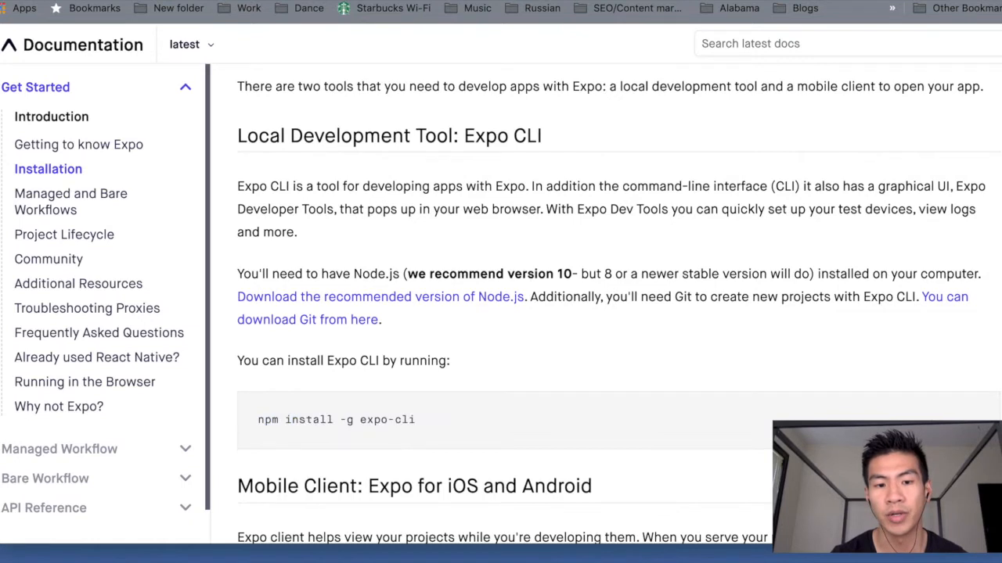
scroll("down", 3)
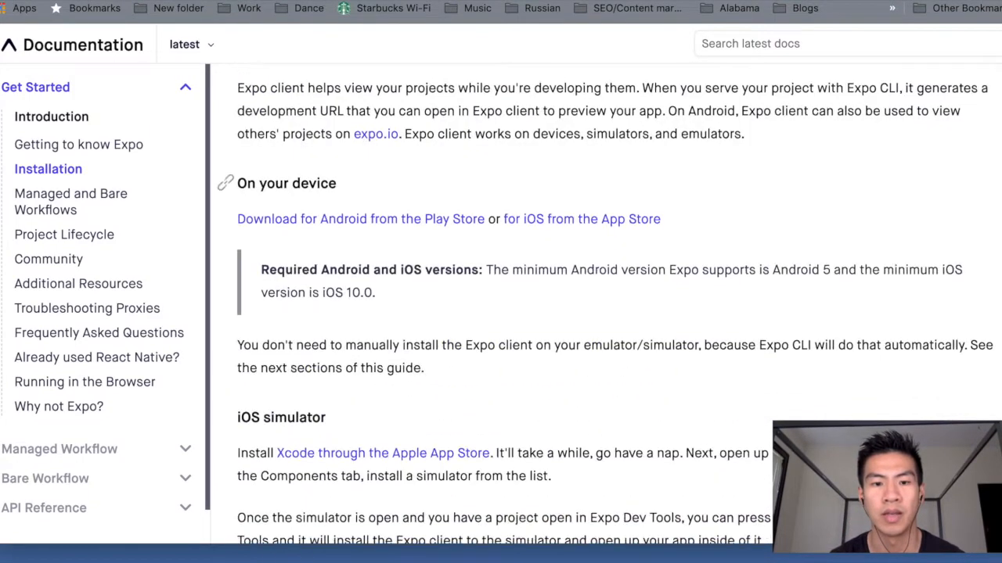
scroll("down", 3)
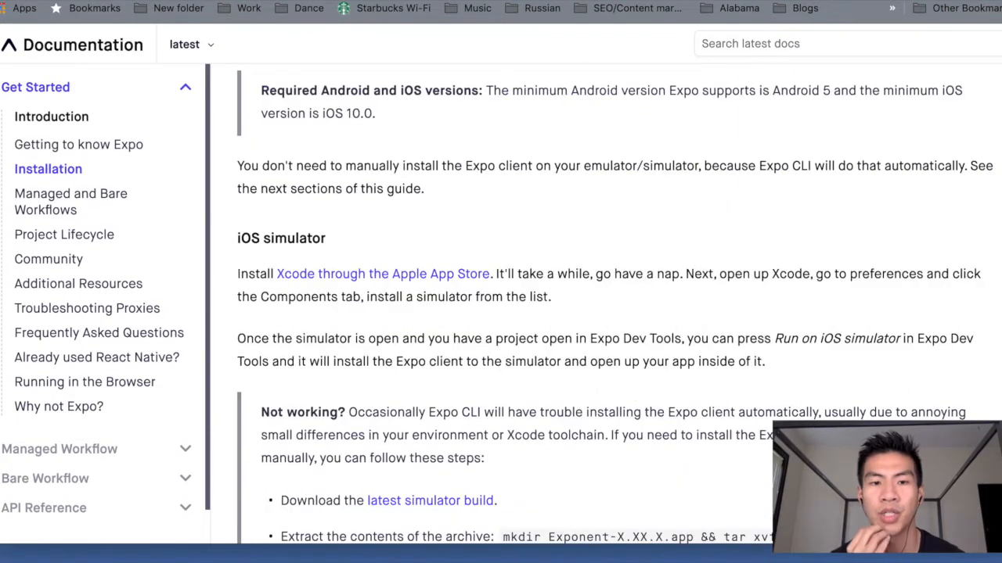
scroll("up", 3)
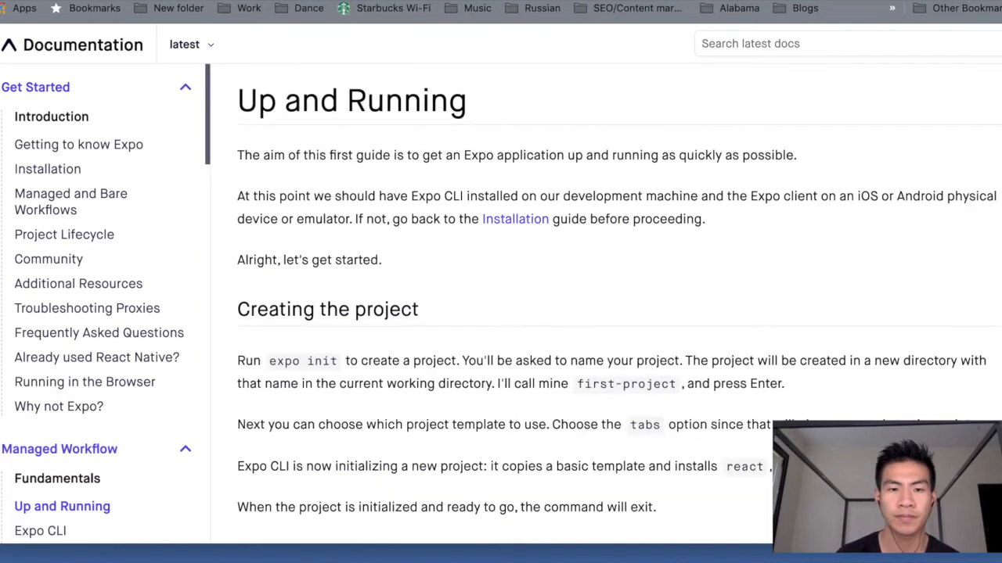
scroll("down", 3)
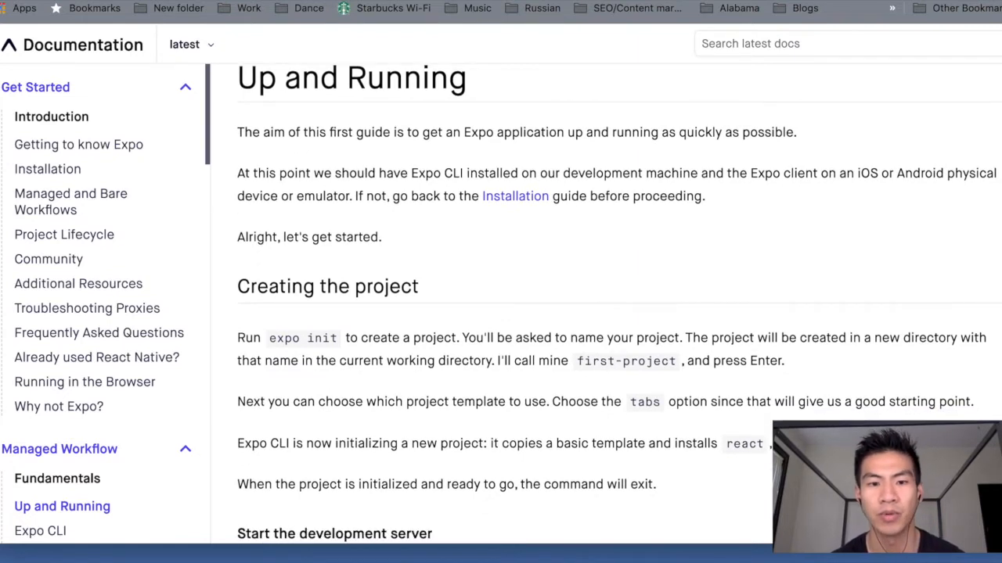
scroll("down", 3)
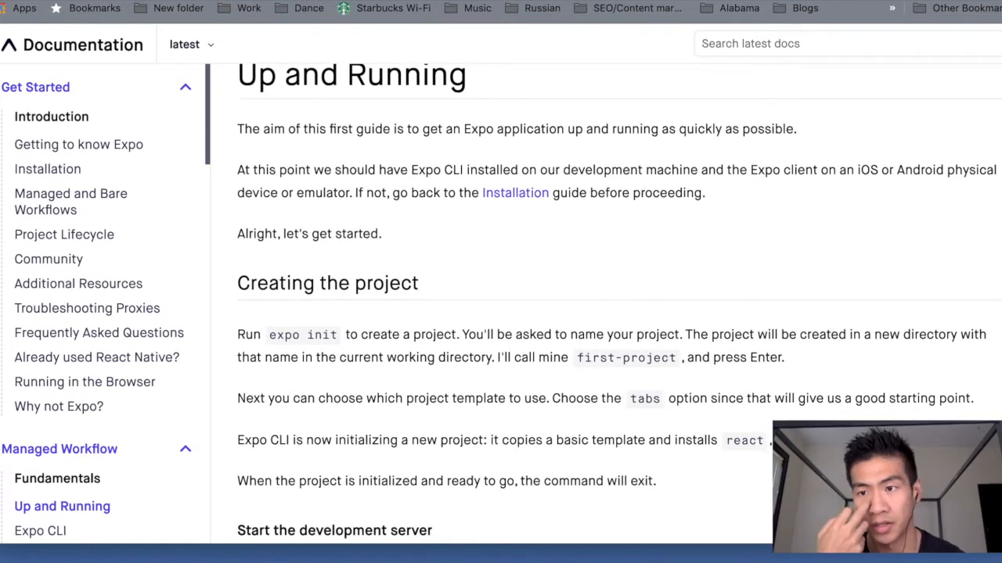
scroll("down", 3)
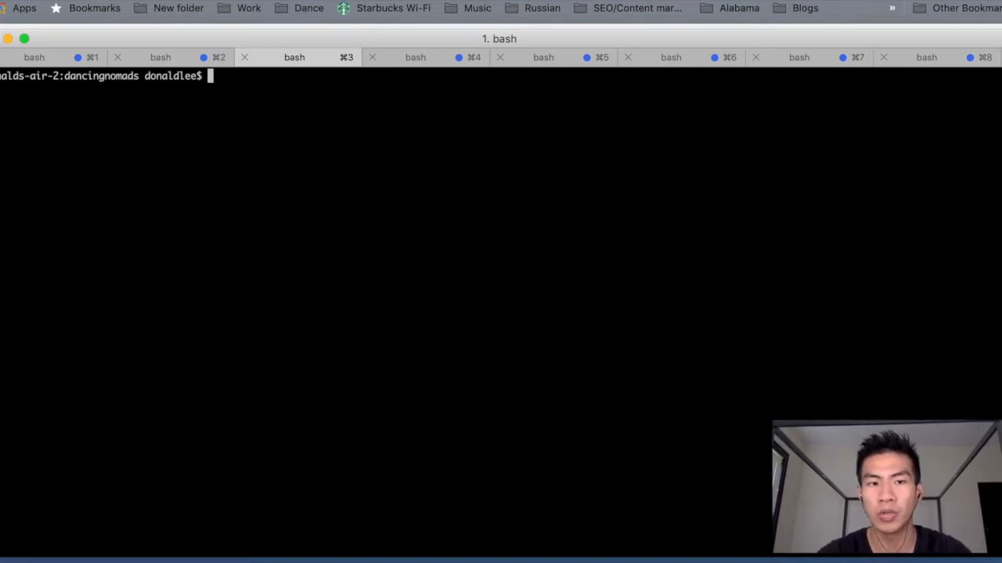
Step: Check the dancingnomads folder with pwd and ls, then run expo init to reach the template prompt
type("pwd")
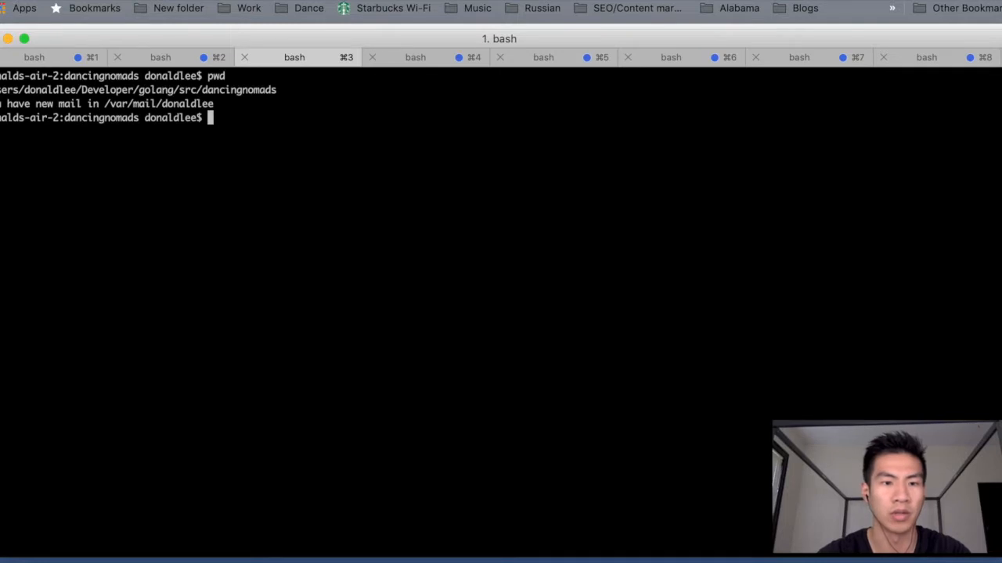
type("ls")
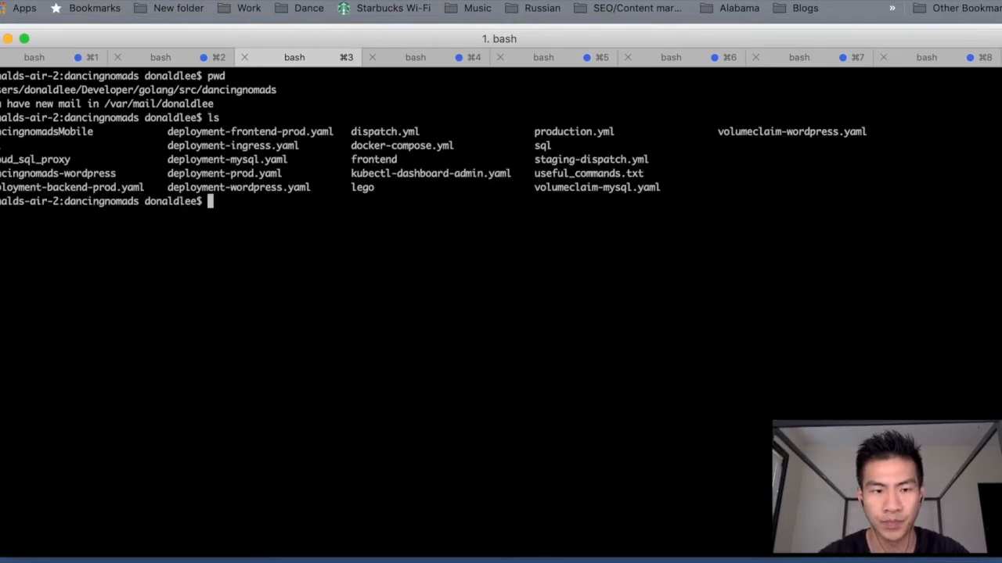
type("expo init")
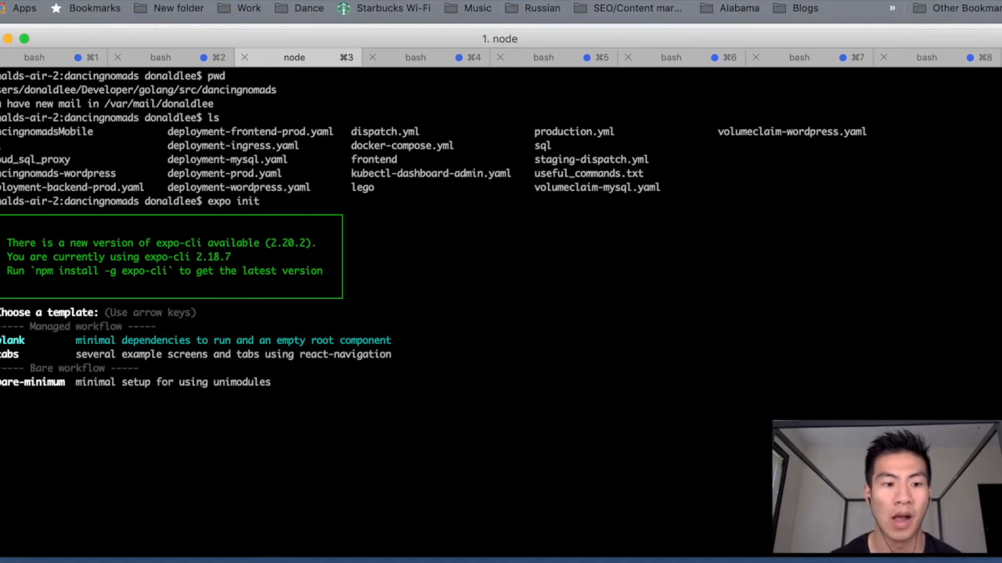
Step: Create the blank-template project named DancingnomadsMobile2 and install its dependencies with Yarn
key("down")
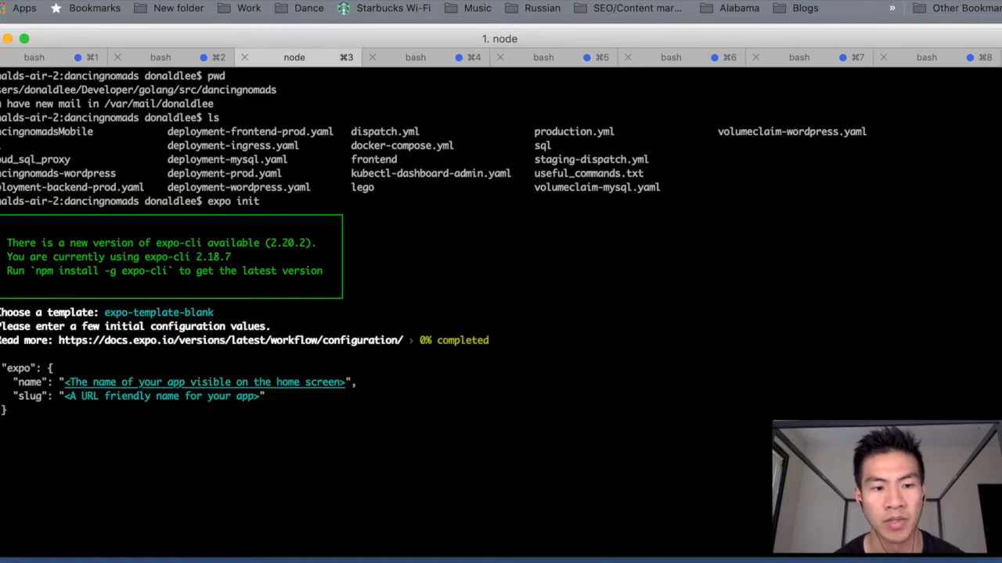
type("D")
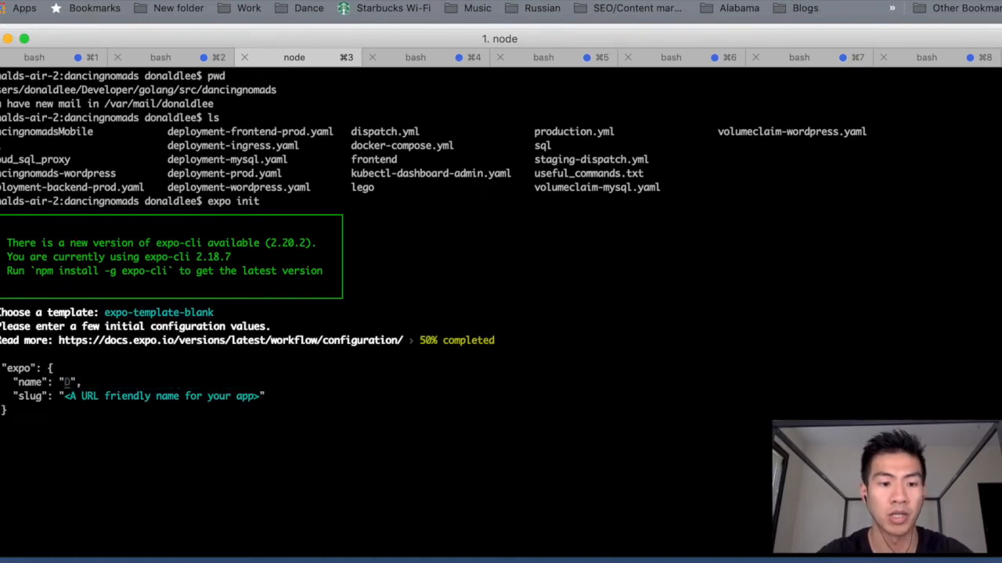
type("DancingnomadsMobile2")
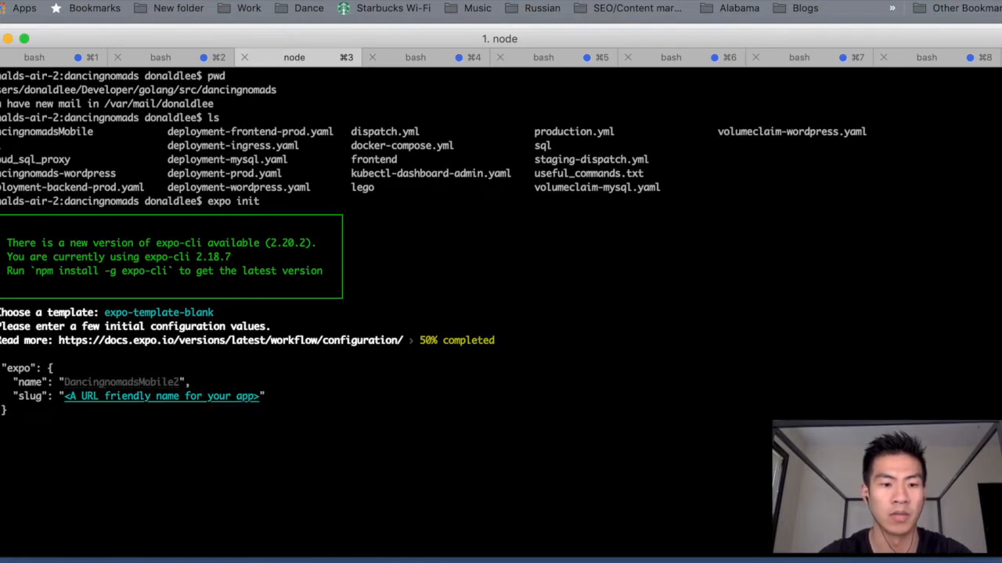
type("Dancing")
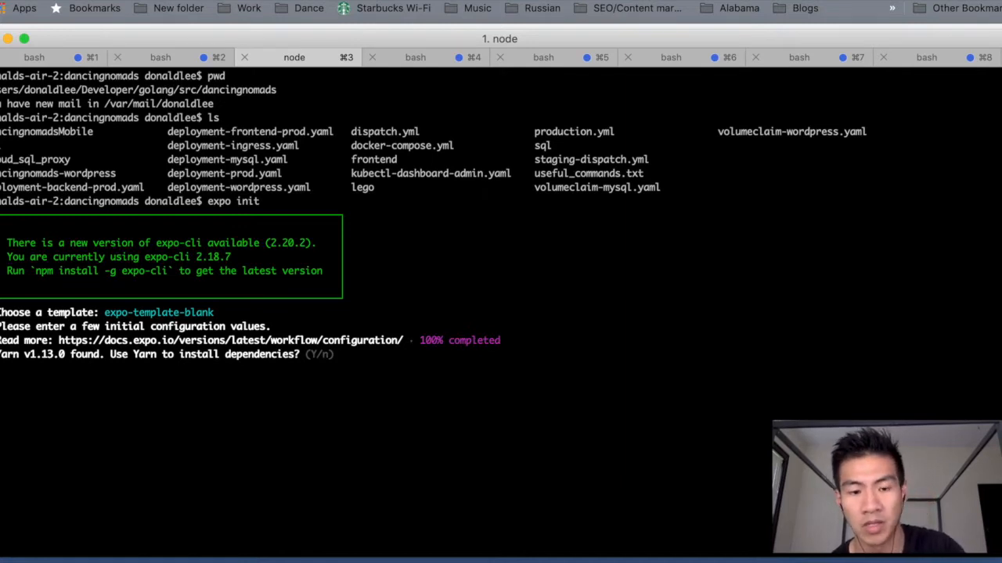
type("Y")
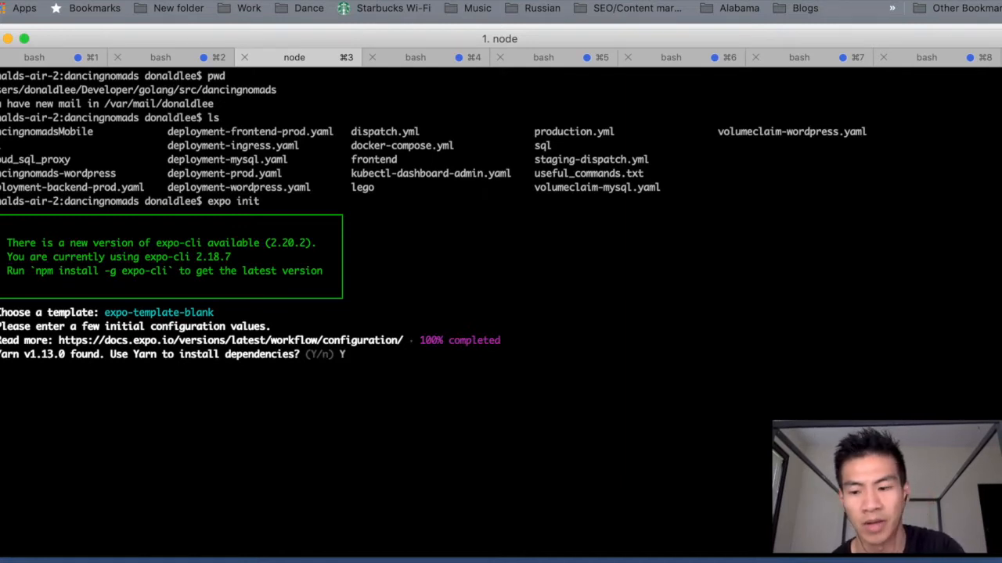
key("Return")
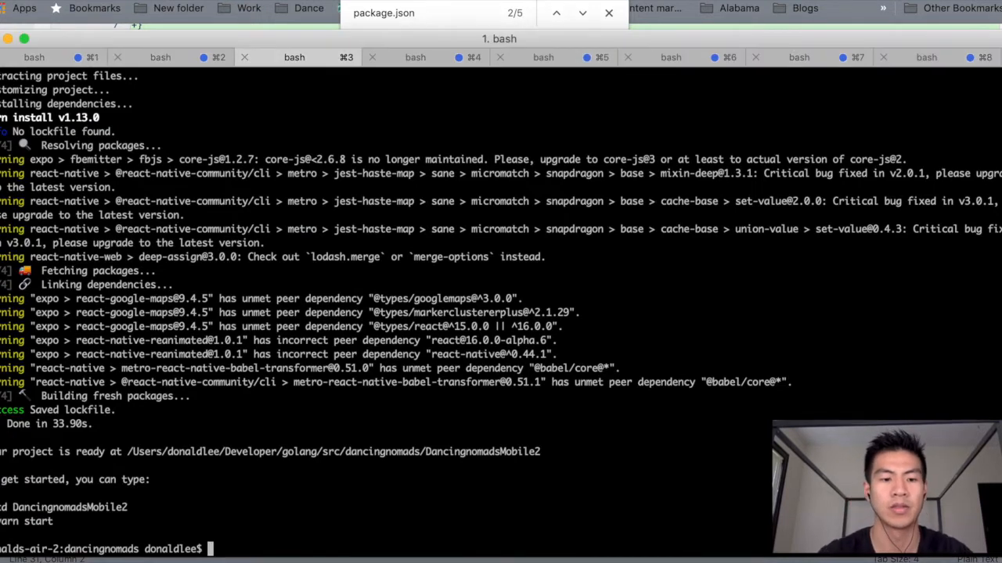
Step: List the folder and select the new DancingnomadsMobile2 project entry
type("ls")
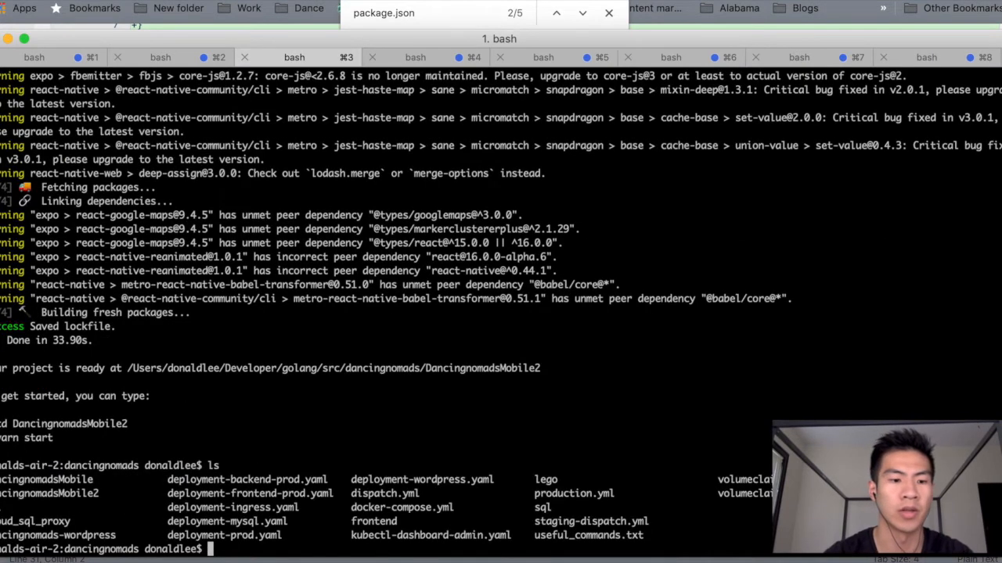
double_click(49, 493)
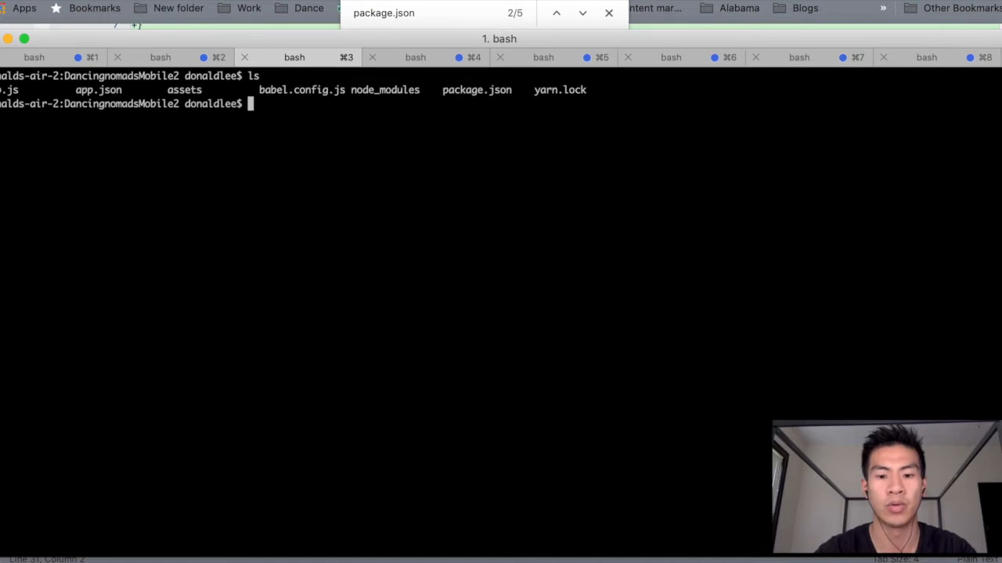
Step: Make a src folder in DancingnomadsMobile2 and display package.json and app.json contents
type("mkdir src")
type("ls")
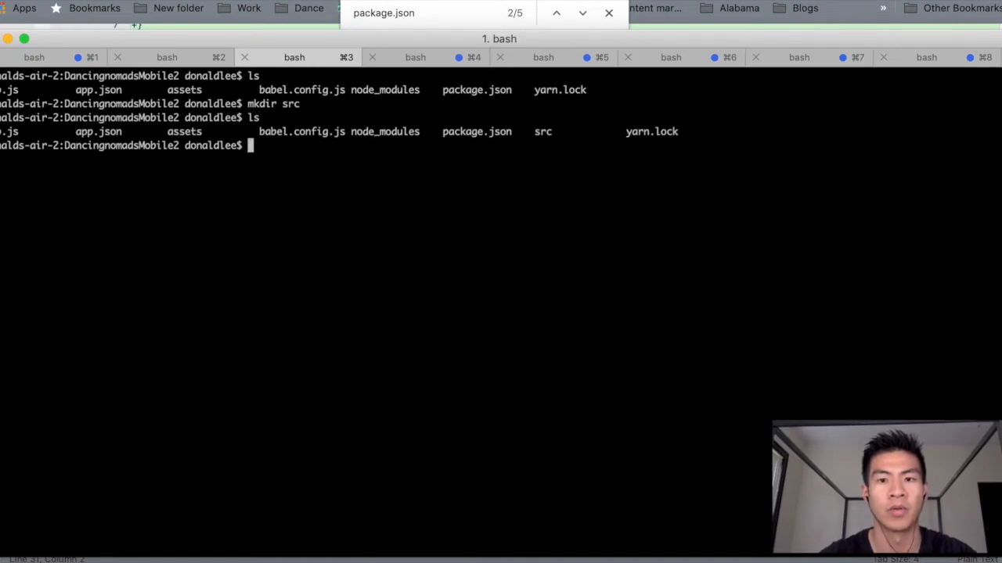
type("mv")
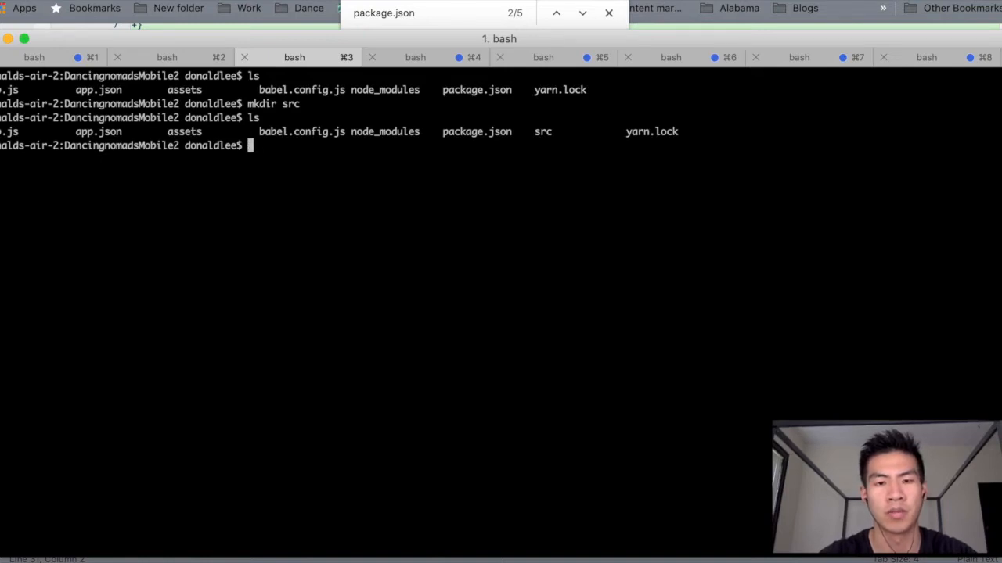
type("git diff package.json")
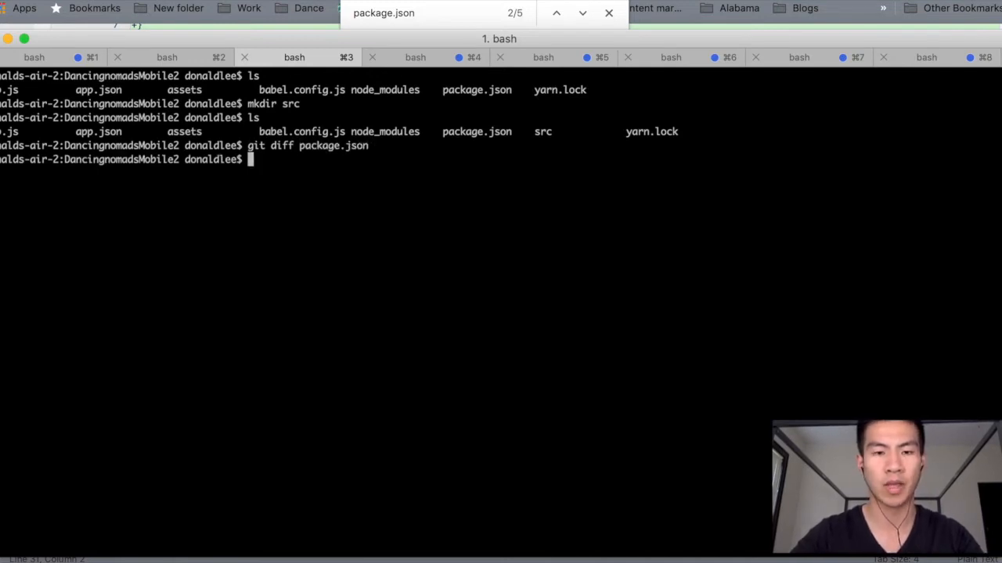
type("cat package.json")
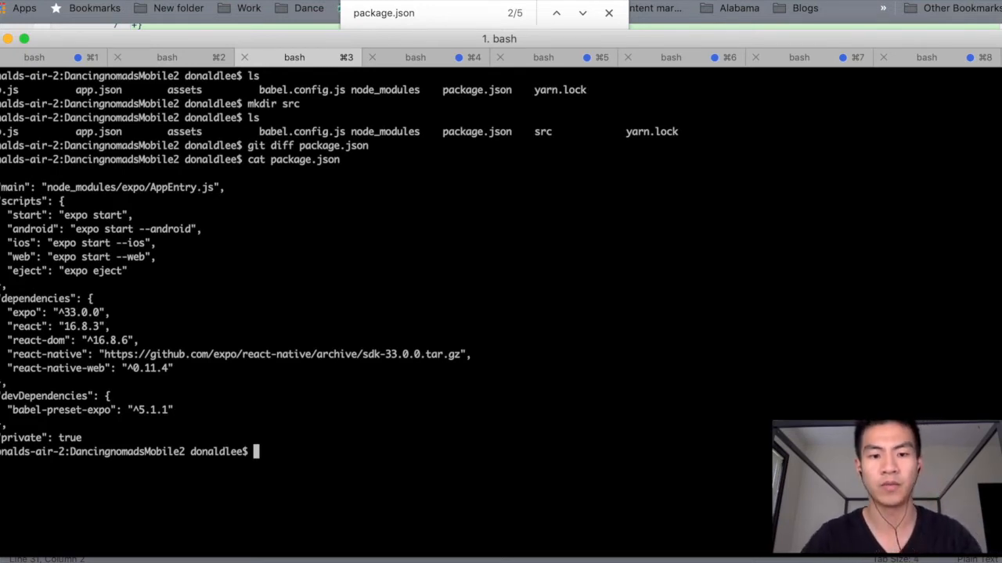
type("cat app.json")
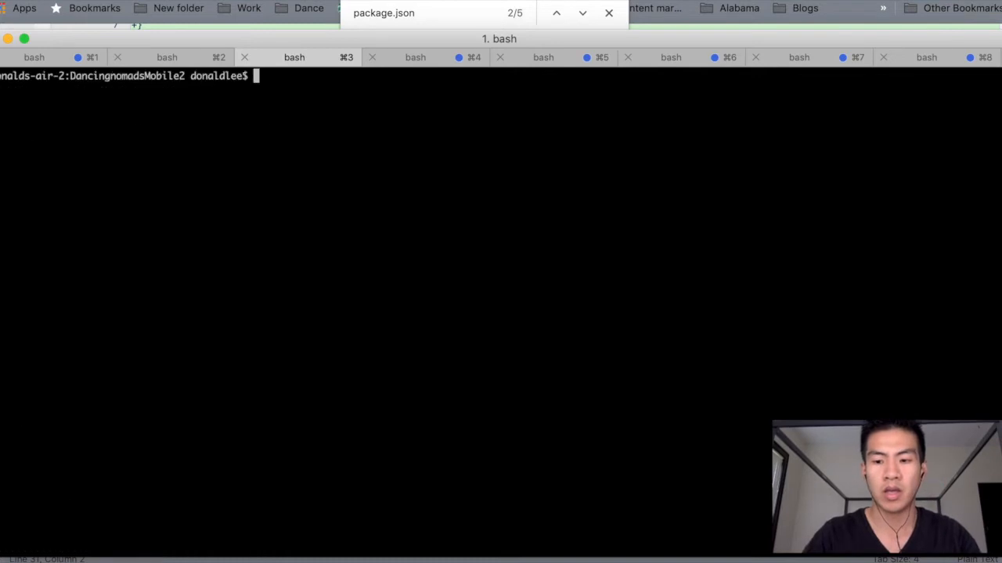
Step: Move package.json and app.json into src and change into the src folder
type("ls")
type("mv package.json")
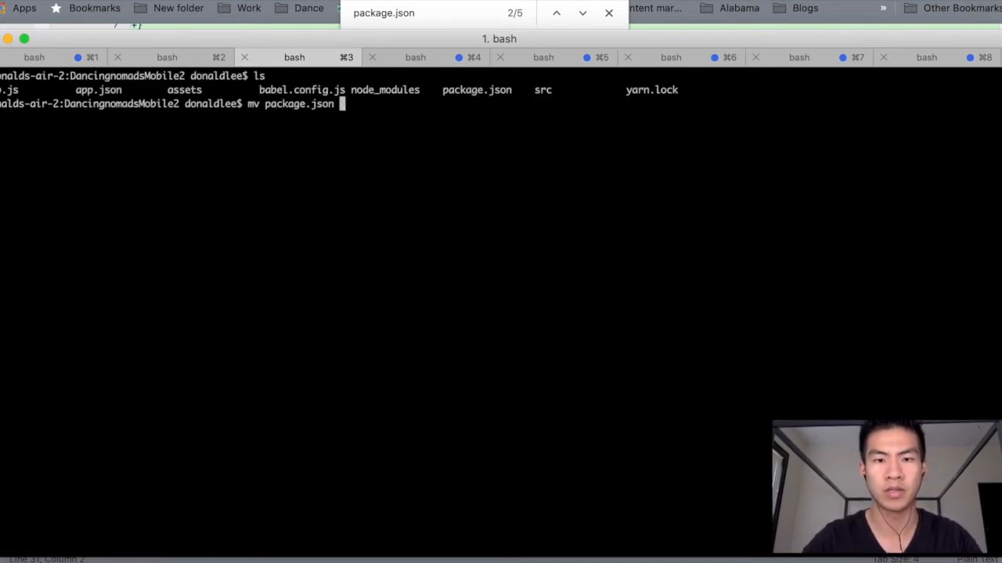
type("src/")
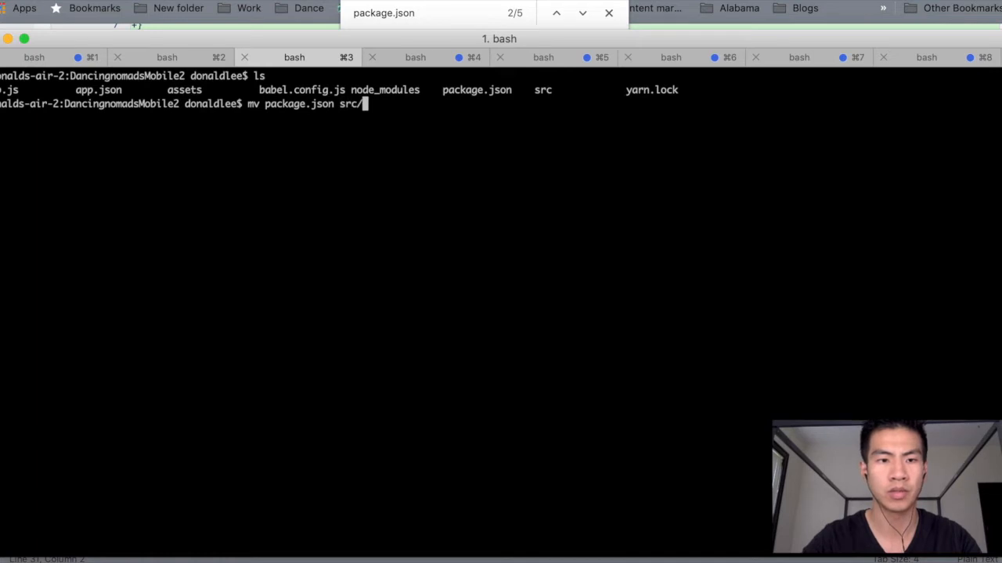
type("mv app.json s")
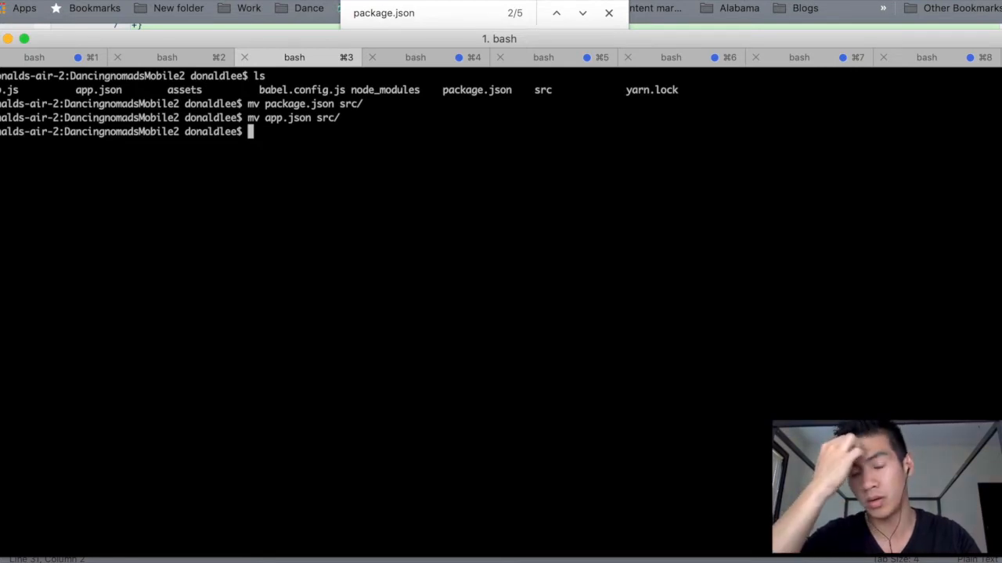
type("cd src/")
type("ls")
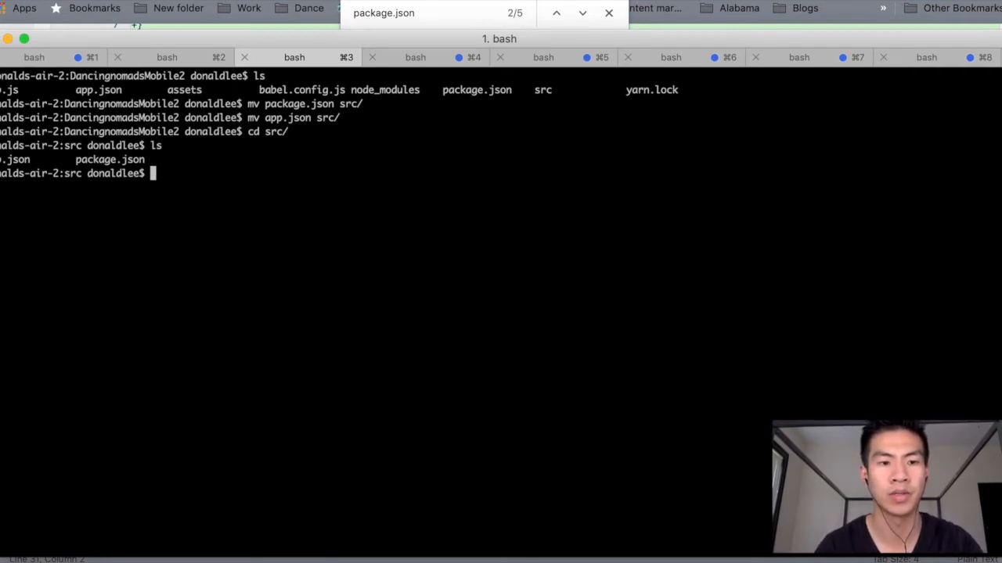
Step: Glance at Sublime Text, return to Terminal and cat app.json from inside src
key("cmd+tab")
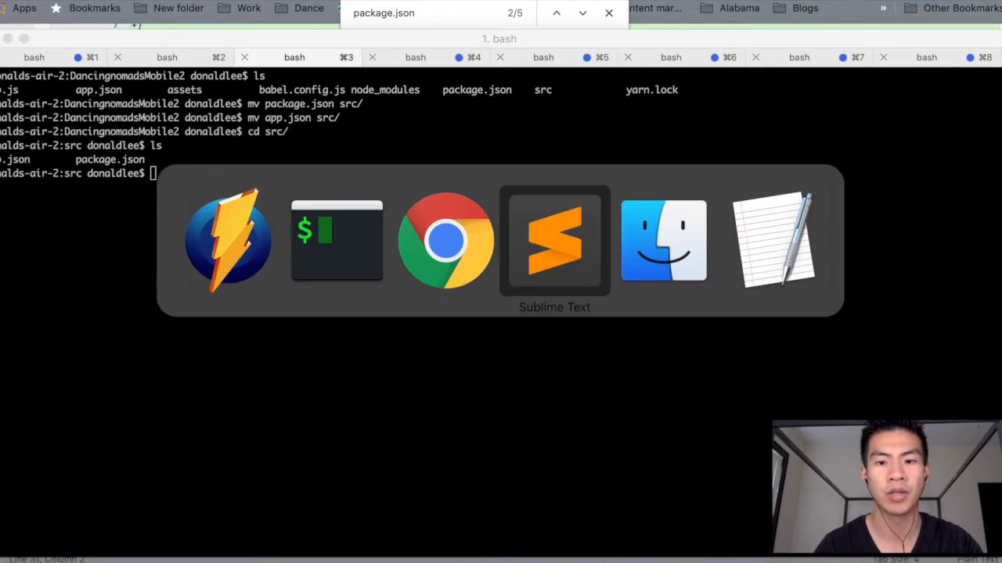
left_click(554, 241)
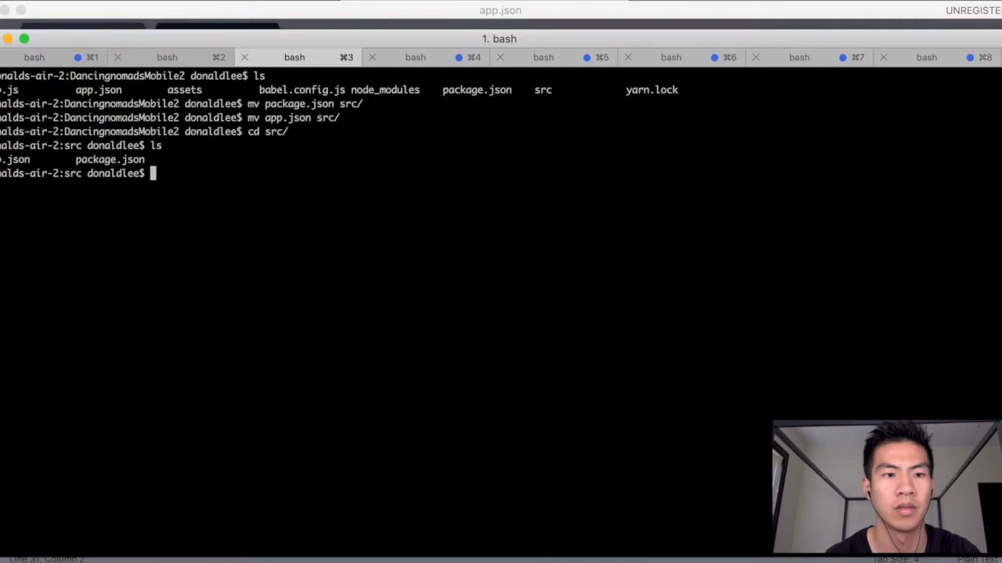
type("cat app.json")
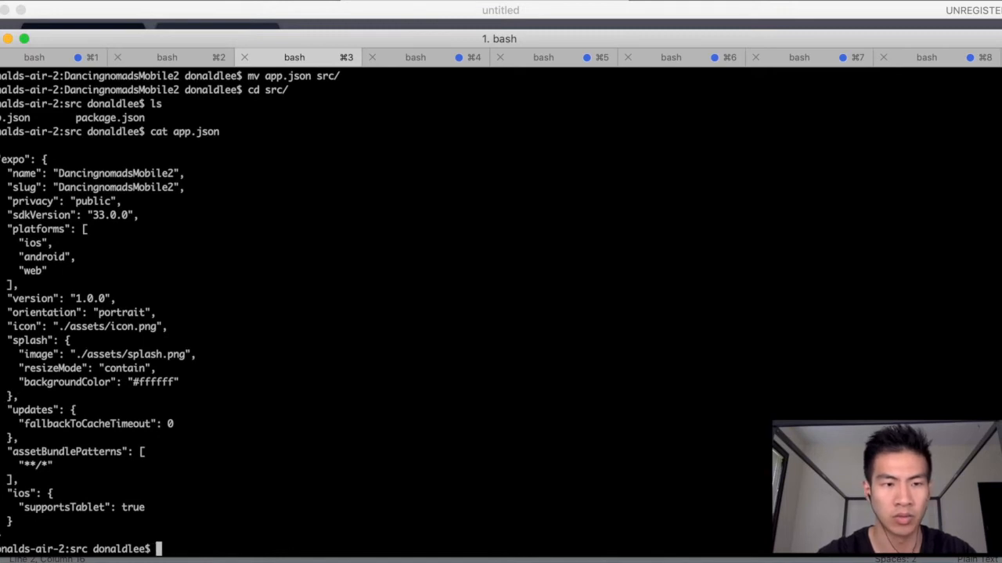
type("vim package.json")
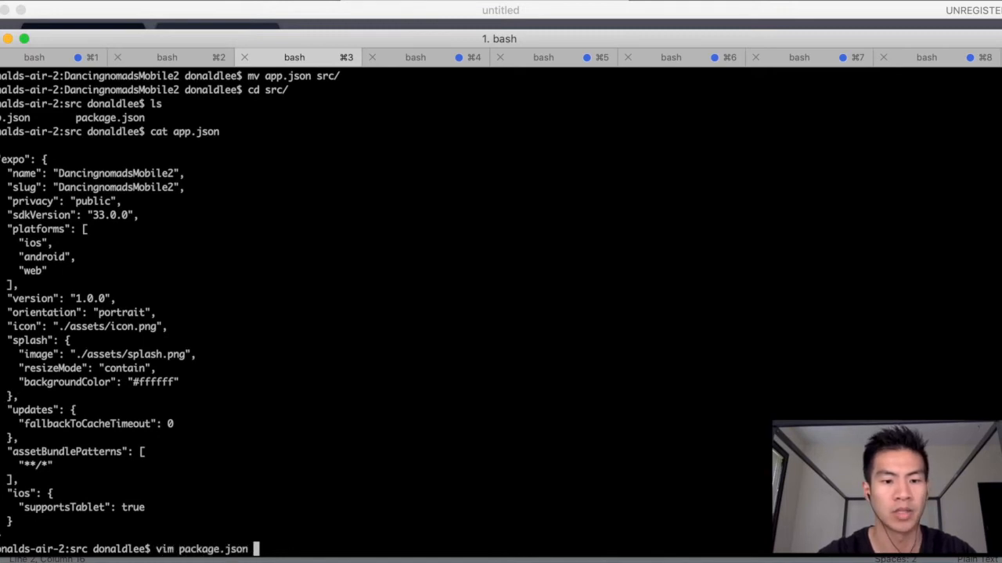
key("Return")
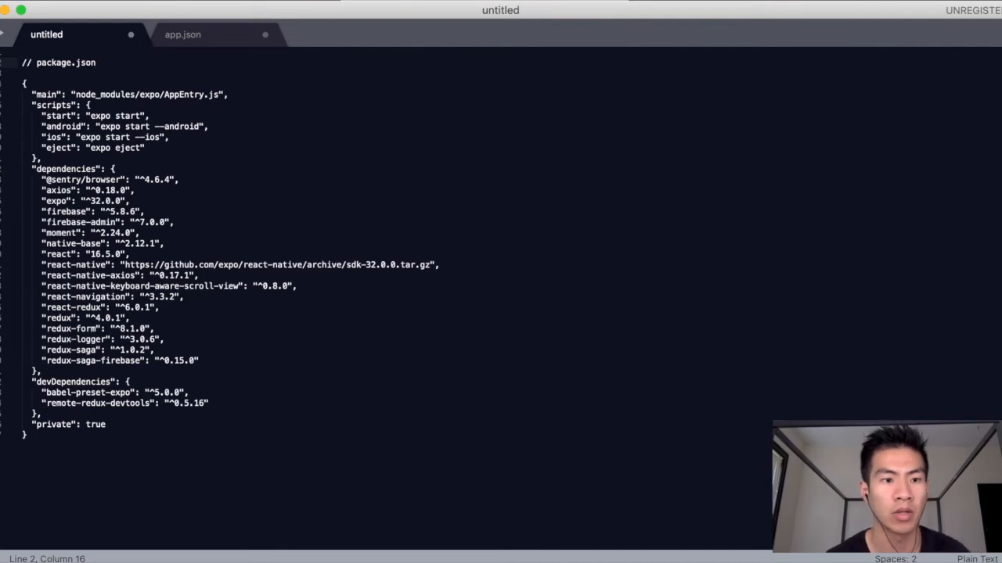
left_click_drag(44, 179, 134, 191)
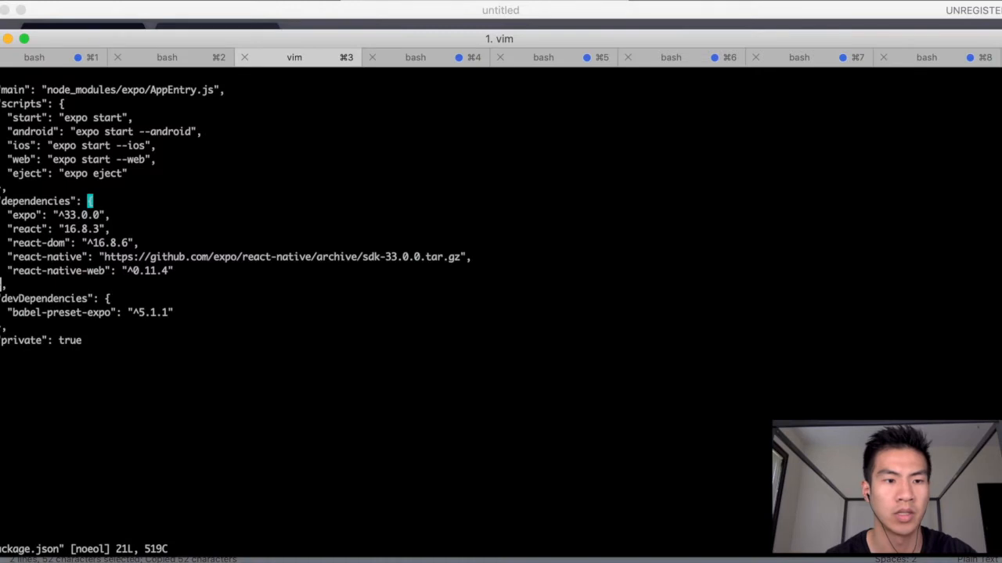
key("i")
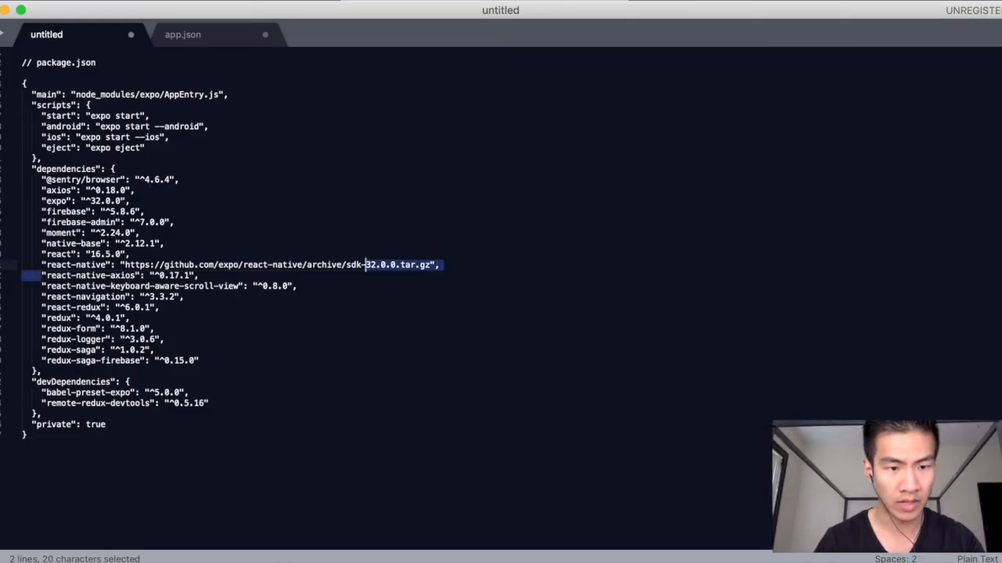
left_click_drag(363, 264, 185, 297)
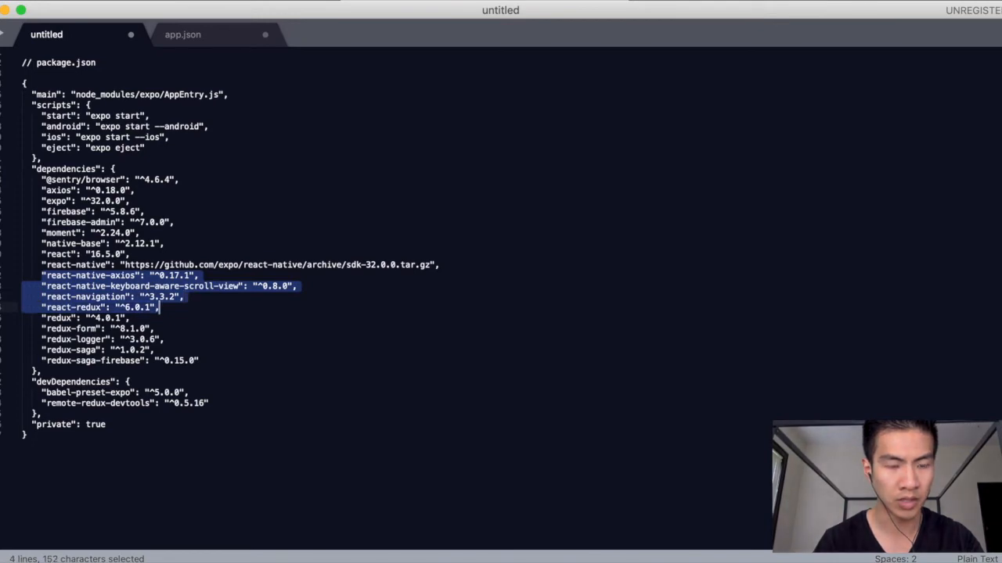
key("cmd+c")
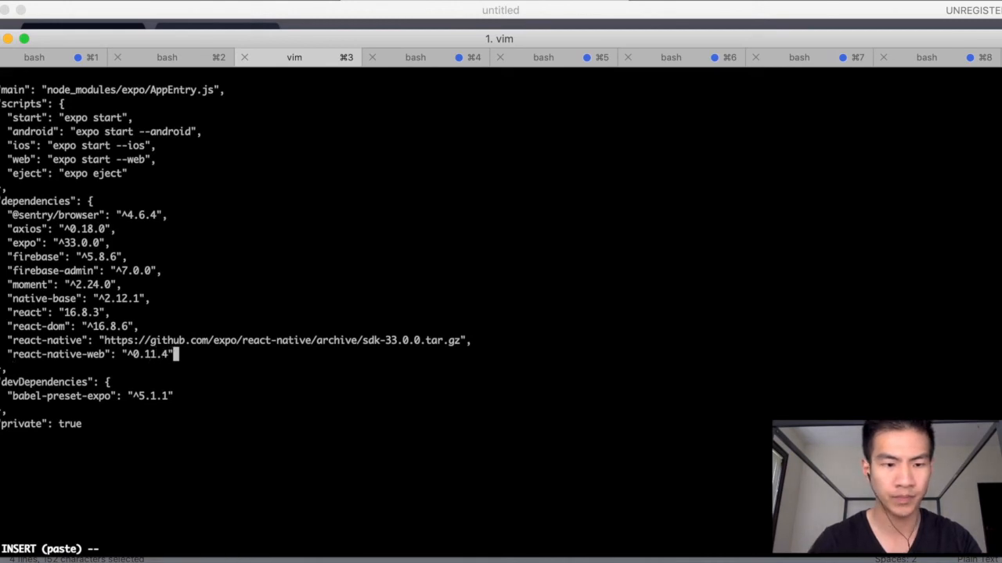
Step: Add the react-native/redux dependencies and "remote-redux-devtools": "^0.5.16", then save and quit vim
type(",")
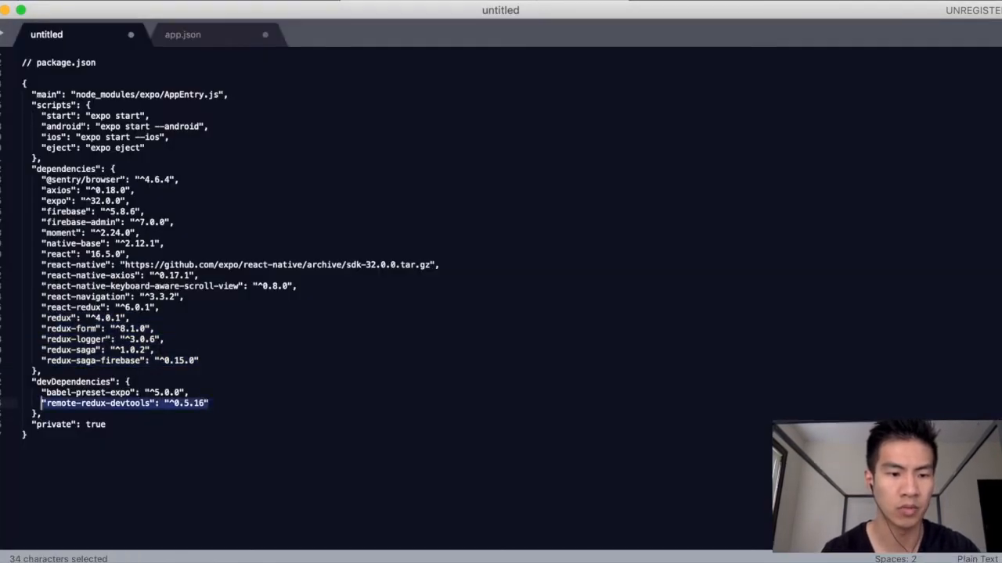
key("cmd+c")
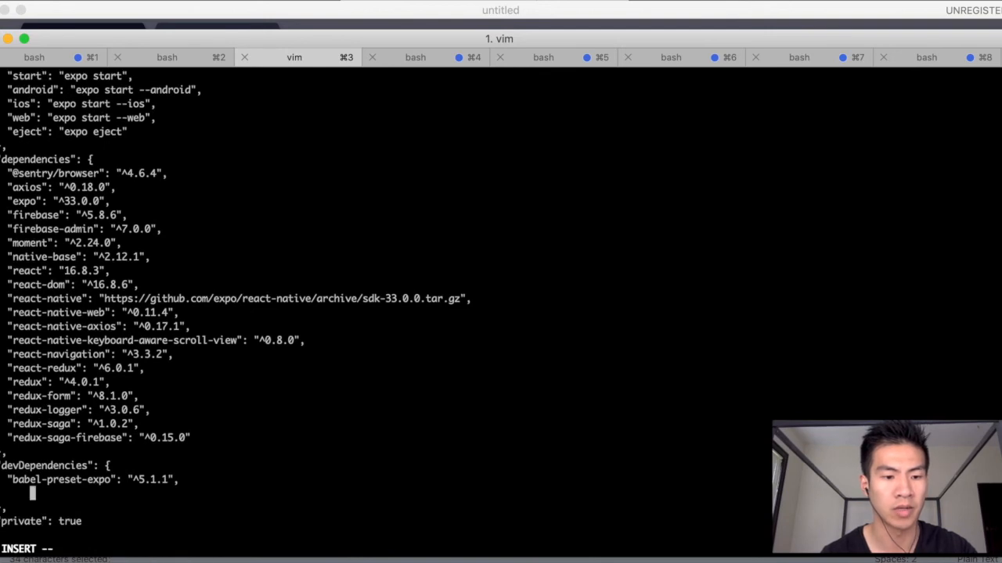
type("\"remote-redux-devtools\": \"^0.5.16\"")
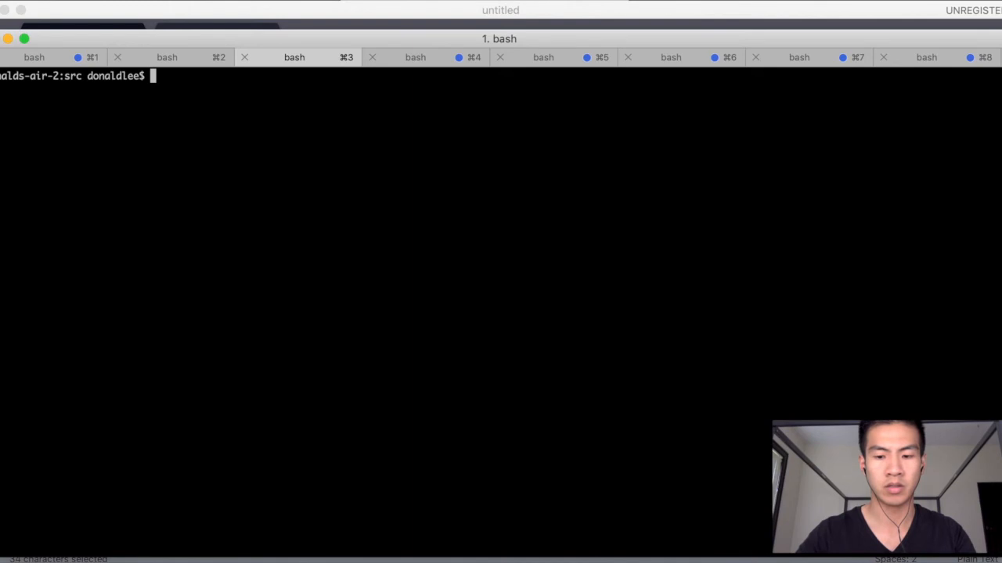
Step: Print package.json to verify the dependencies, then run npm install
type("cat package.json")
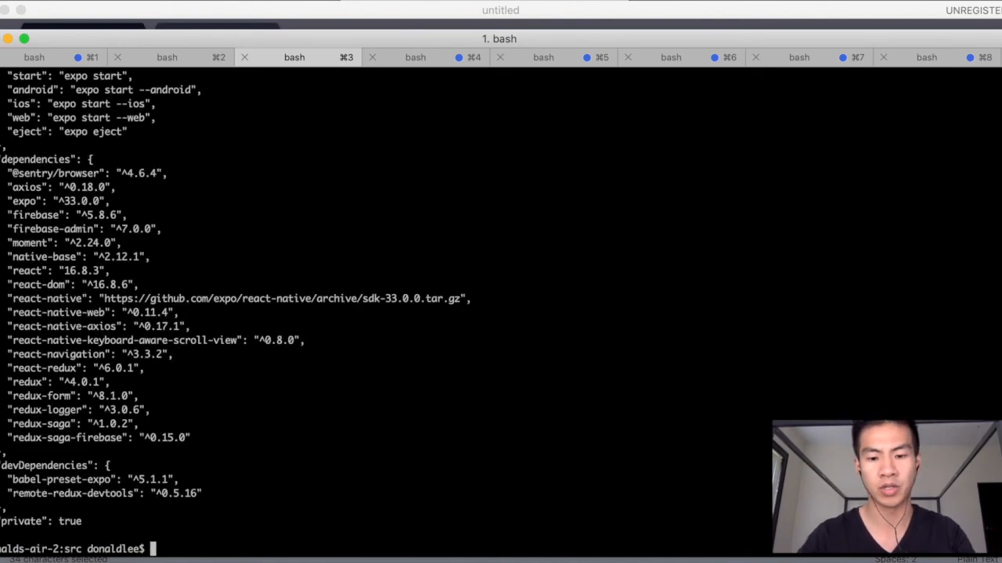
type("npm")
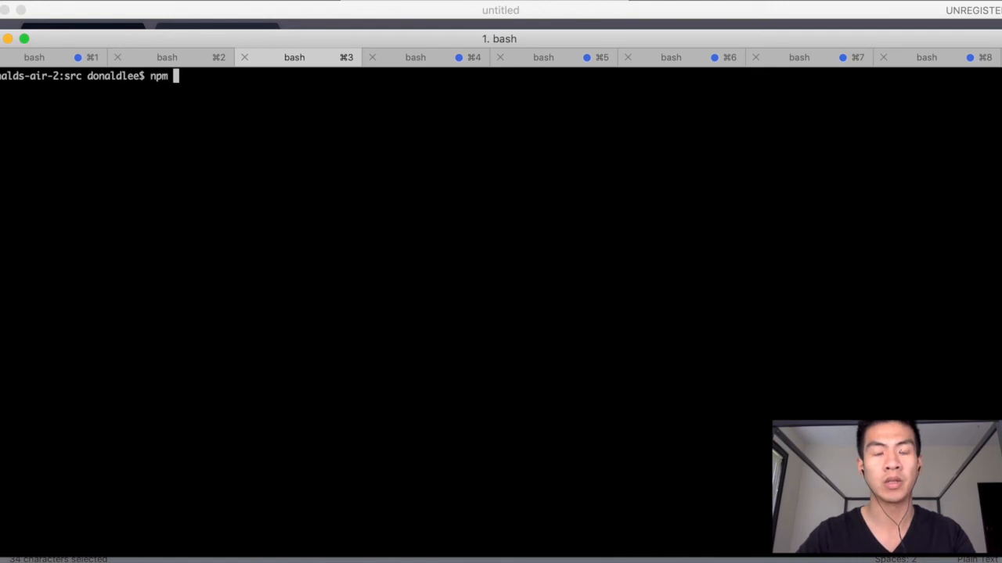
type("install")
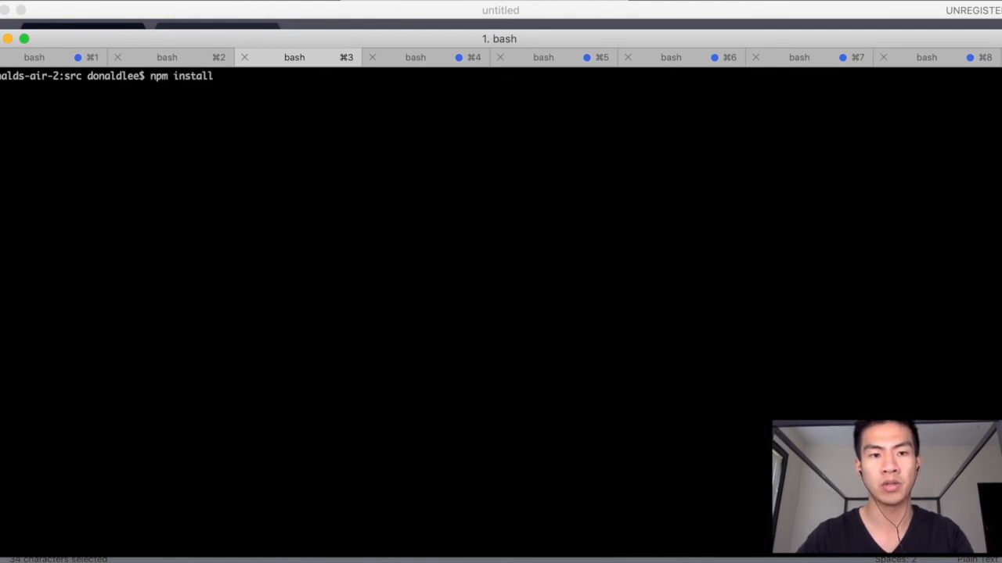
key("Return")
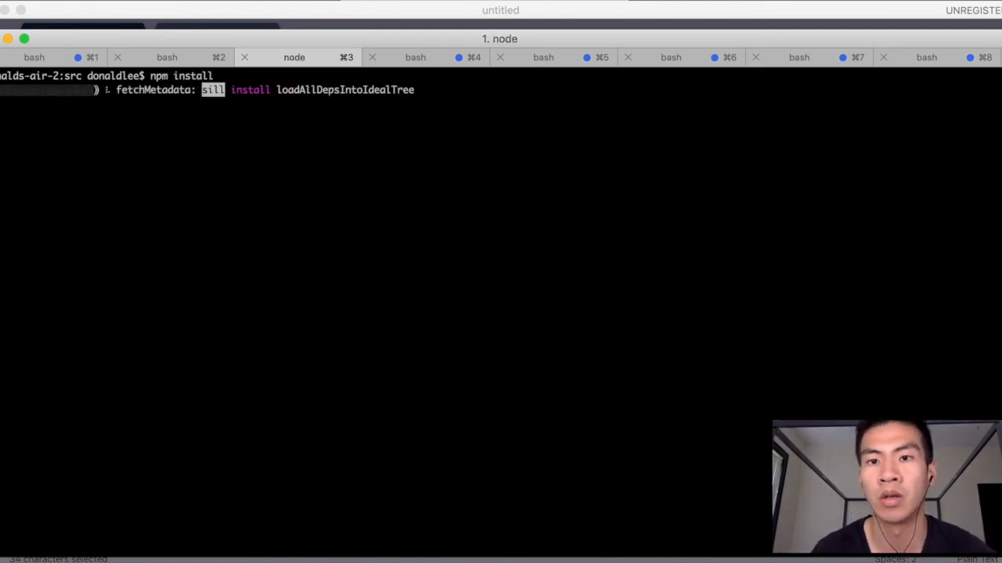